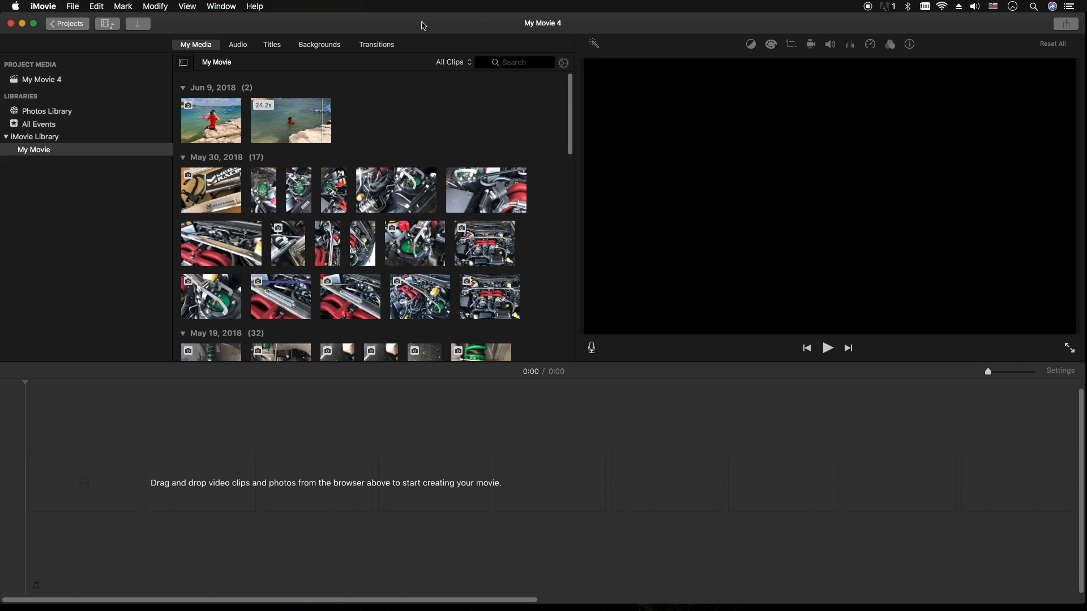
Step: Check the iMovie version information, then select the boy-on-rock photo for the overlay
left_click(42, 6)
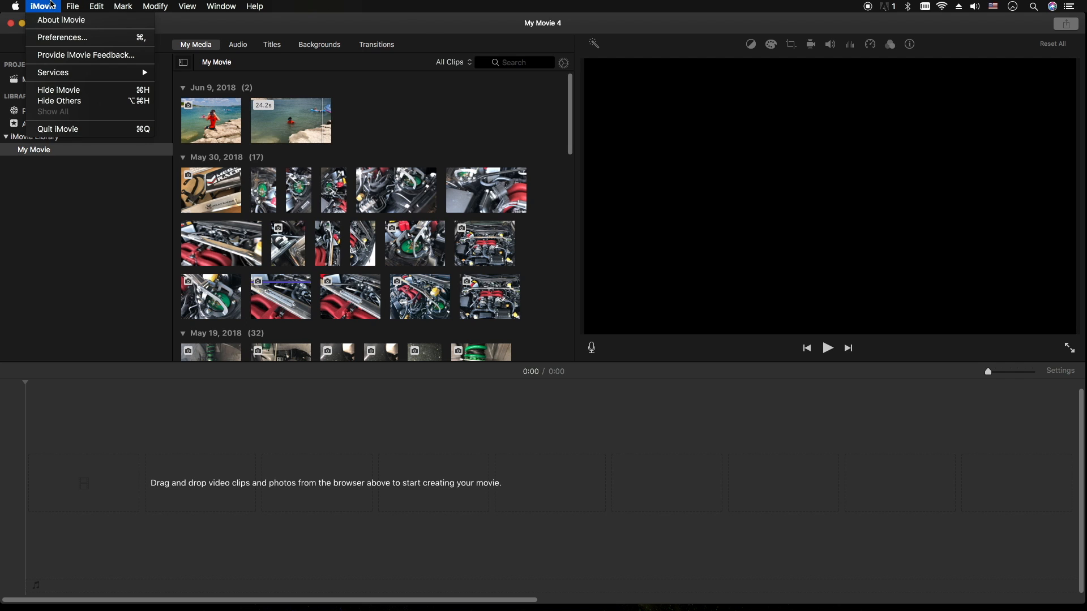
left_click(61, 19)
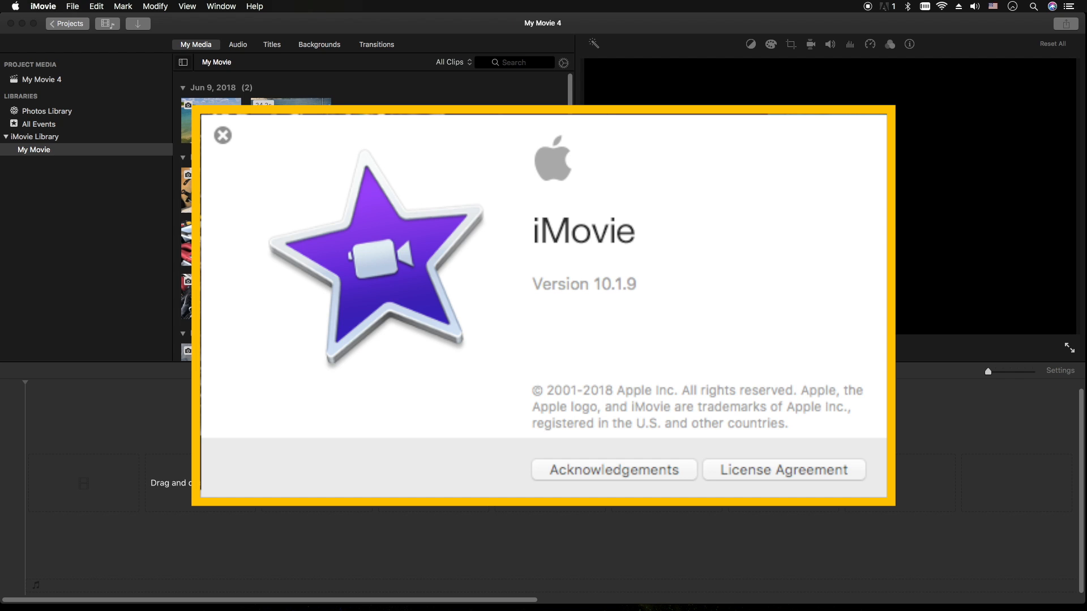
left_click(223, 135)
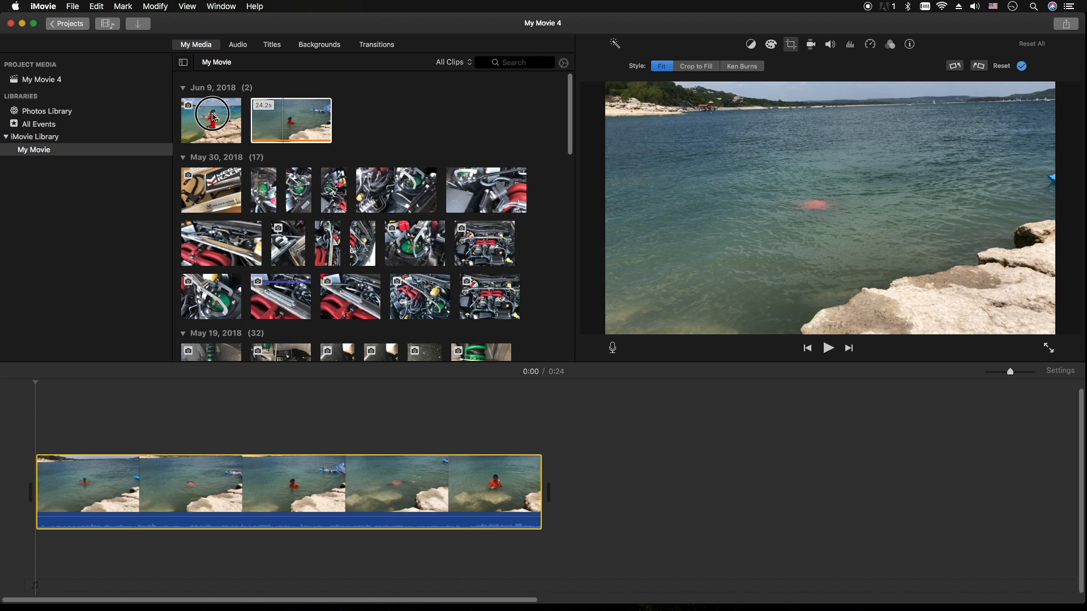
left_click(211, 120)
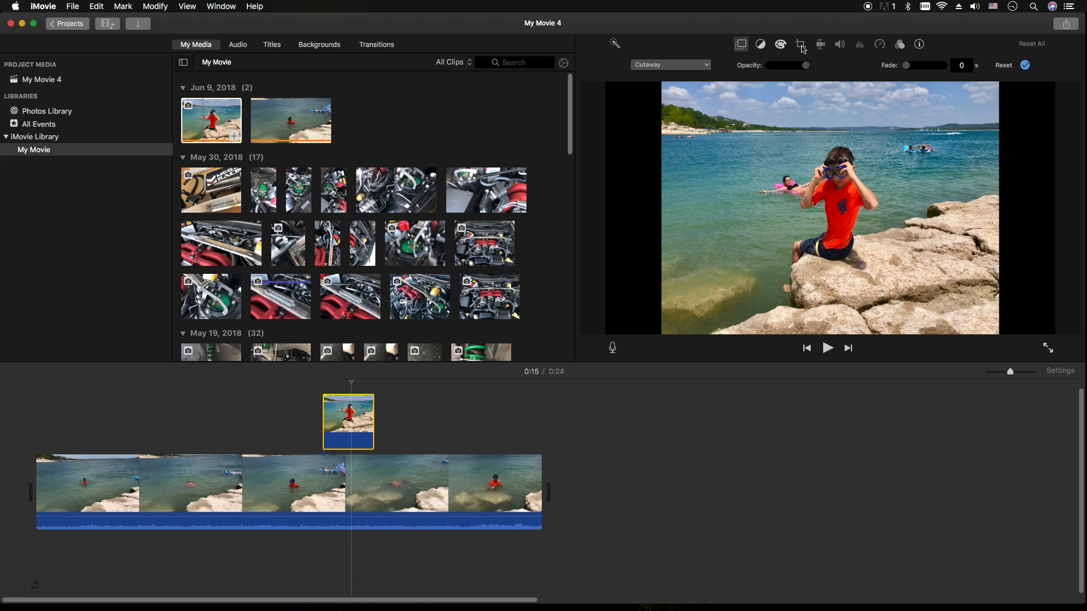
Step: Set the overlaid boy-on-rock photo's crop style to Crop to Fill
left_click(800, 43)
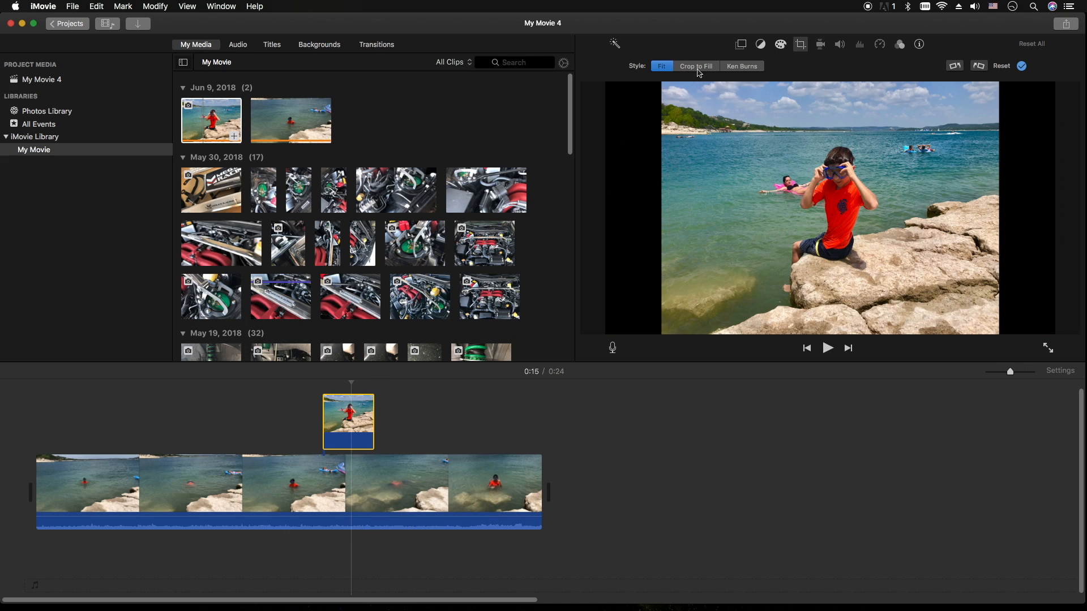
left_click(695, 65)
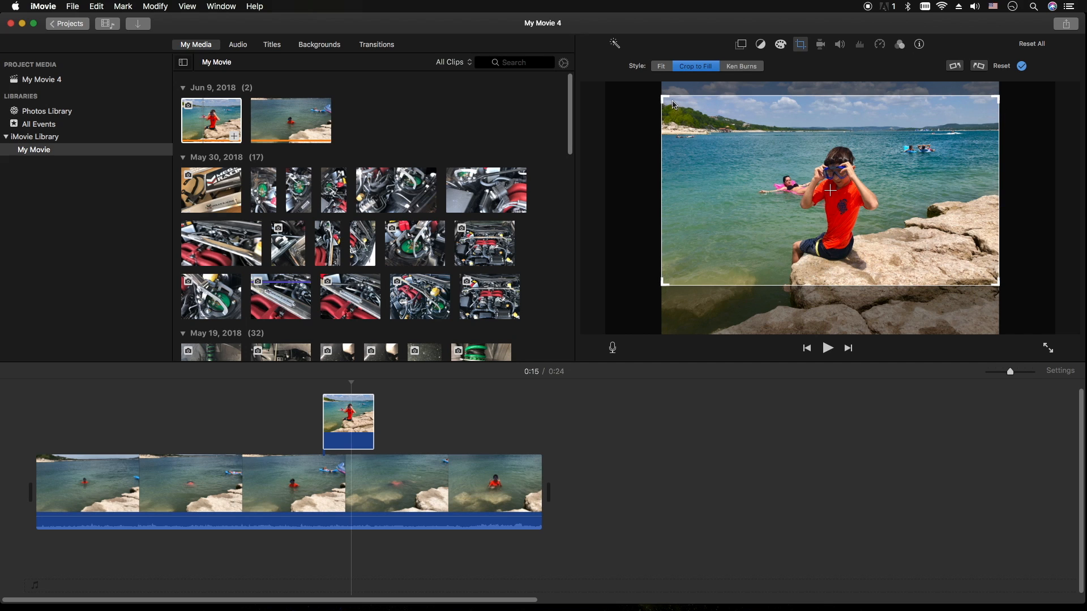
mouse_move(653, 118)
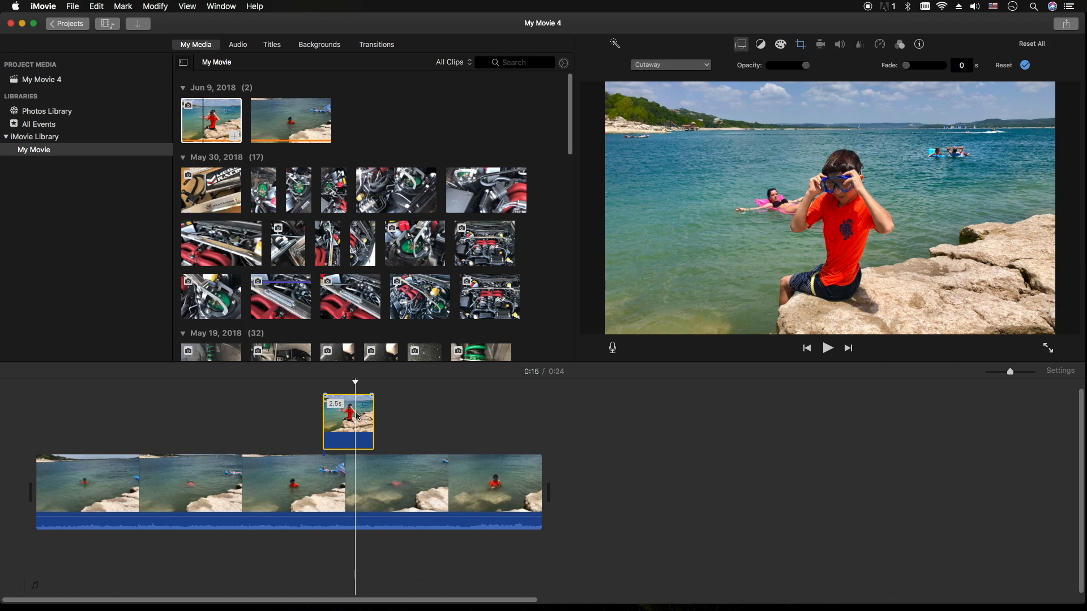
Step: Change the boy photo's video overlay style to Picture in Picture
left_click(669, 65)
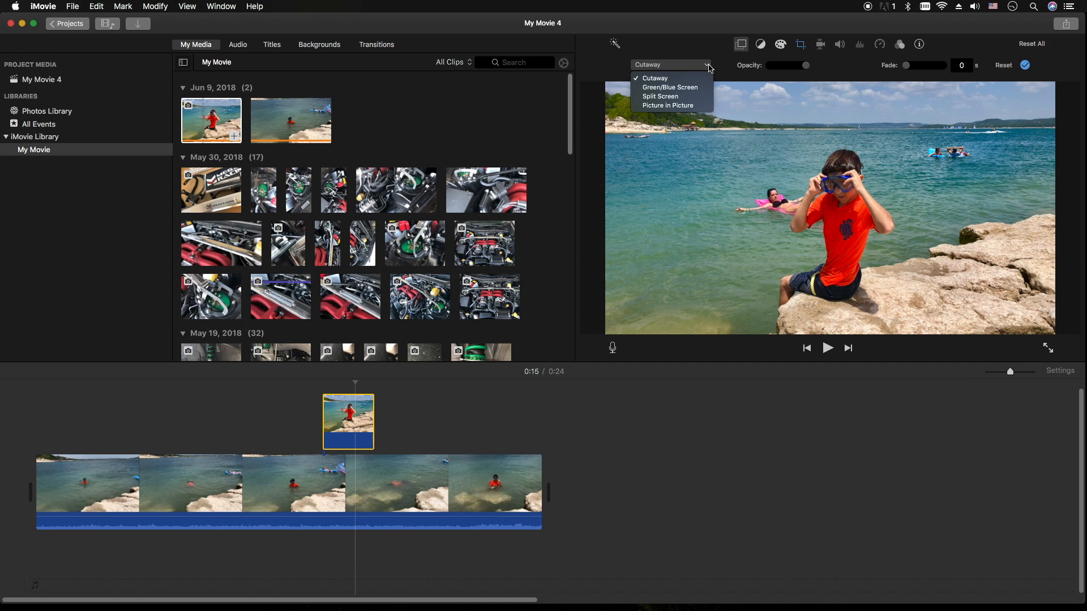
mouse_move(669, 105)
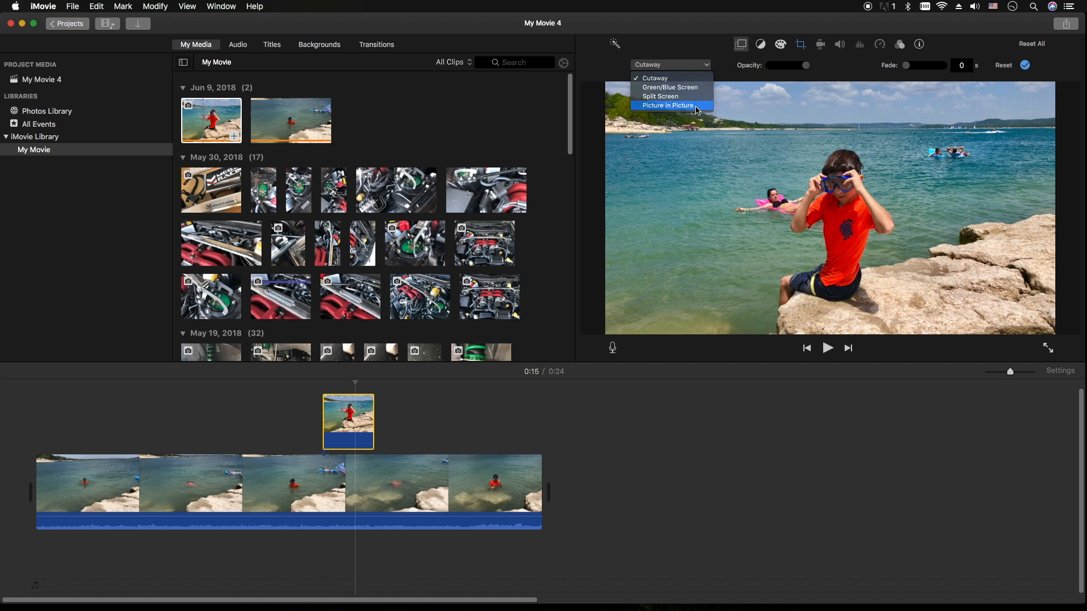
left_click(667, 105)
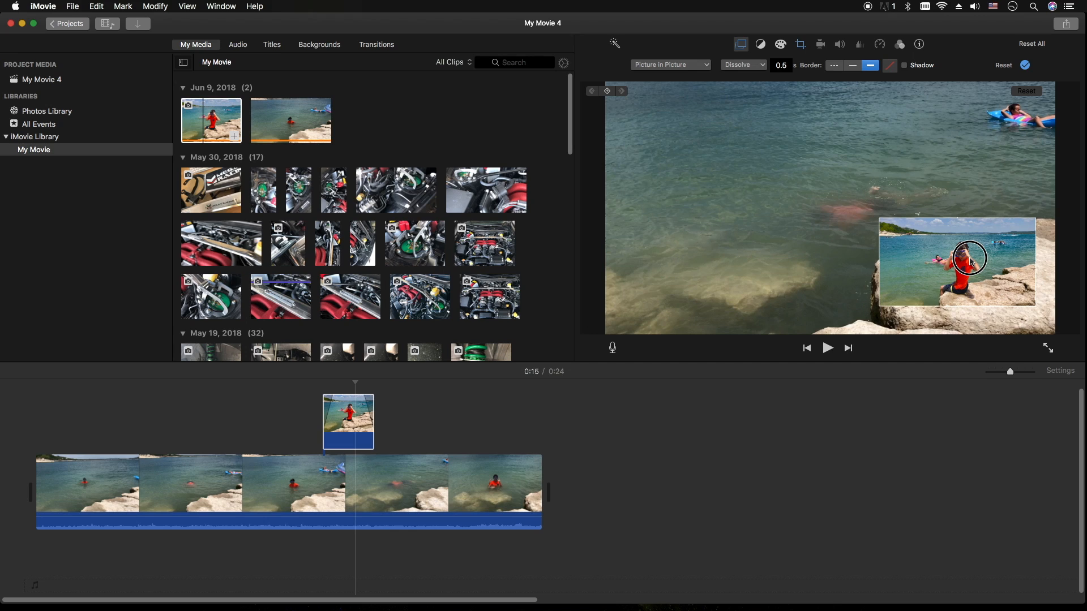
Step: Select the inset photo, give it the Dissolve transition, and preview its entrance
left_click(970, 260)
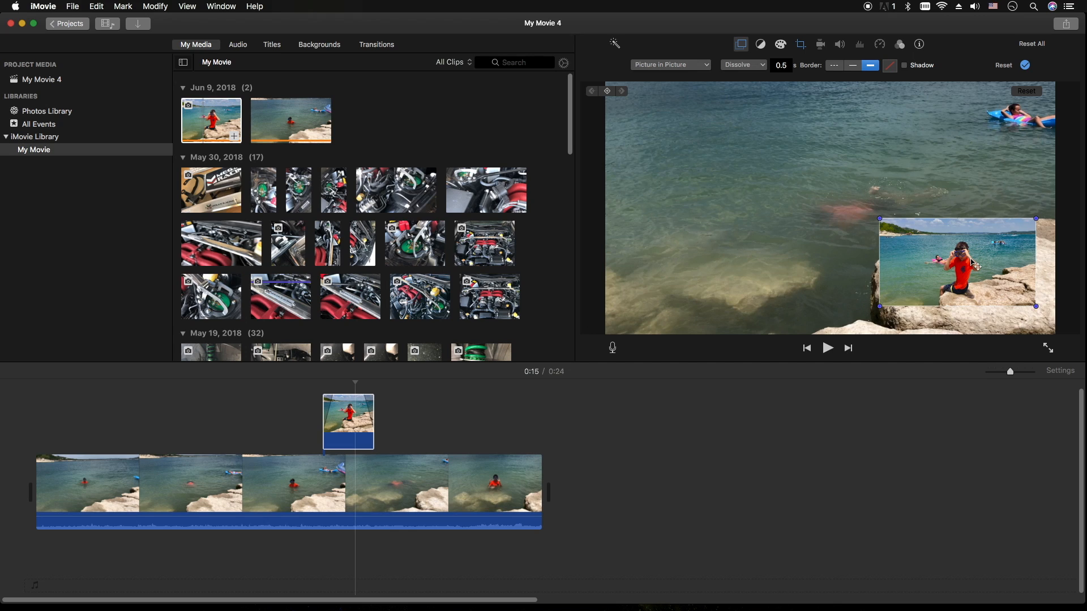
left_click(742, 65)
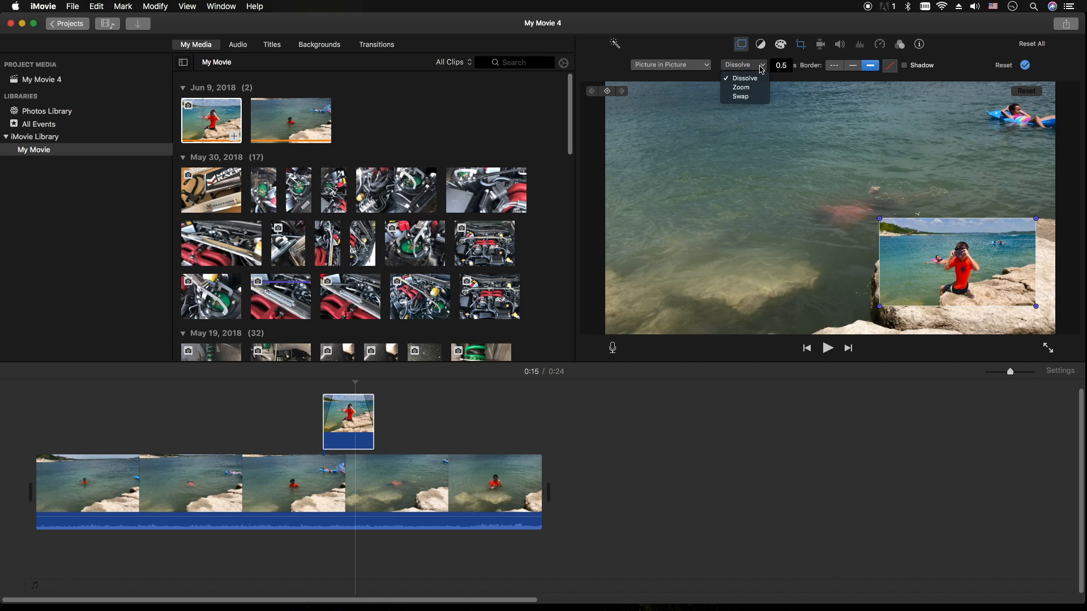
left_click(744, 77)
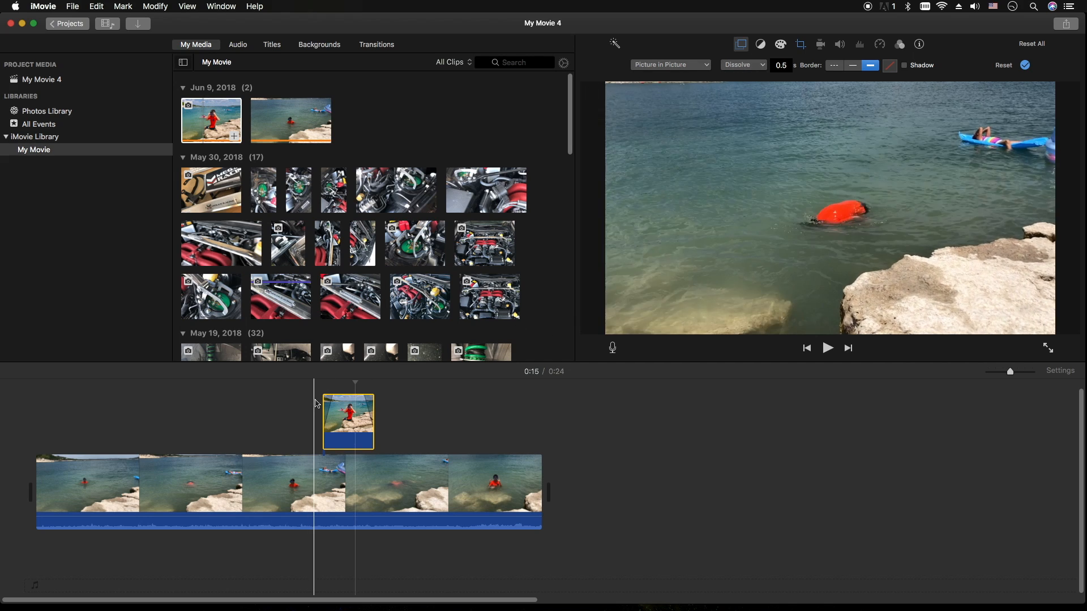
left_click(827, 348)
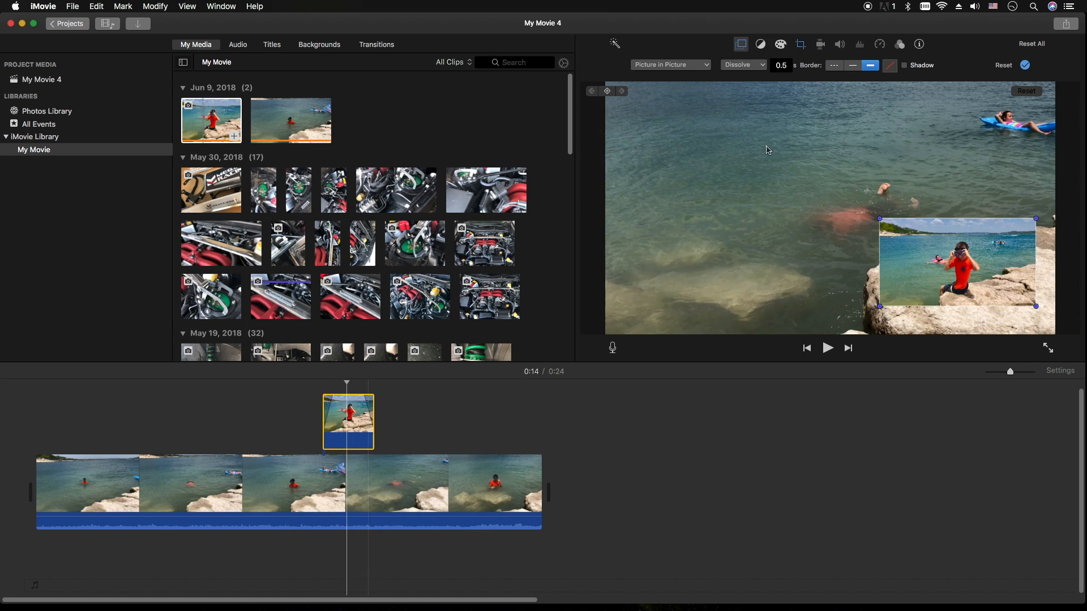
Step: Switch the inset's transition to Swap and preview the result
left_click(741, 65)
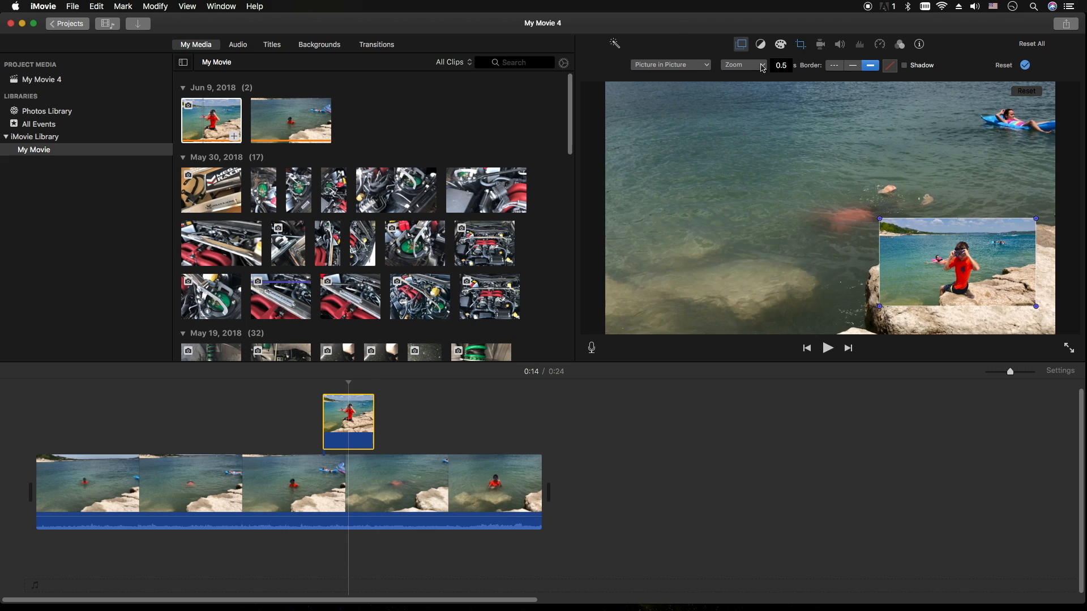
left_click(741, 65)
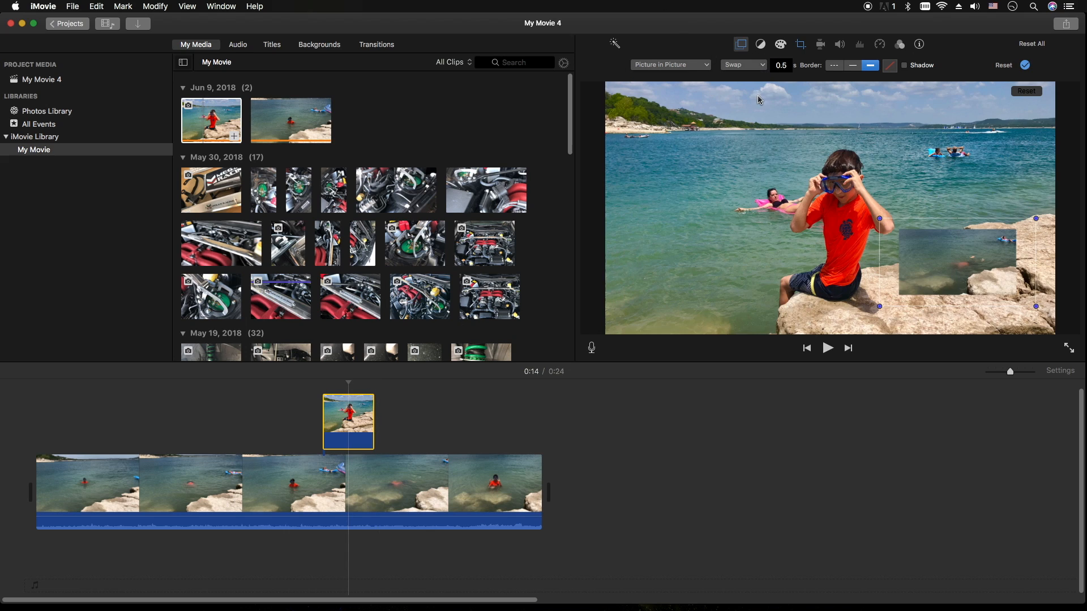
mouse_move(762, 103)
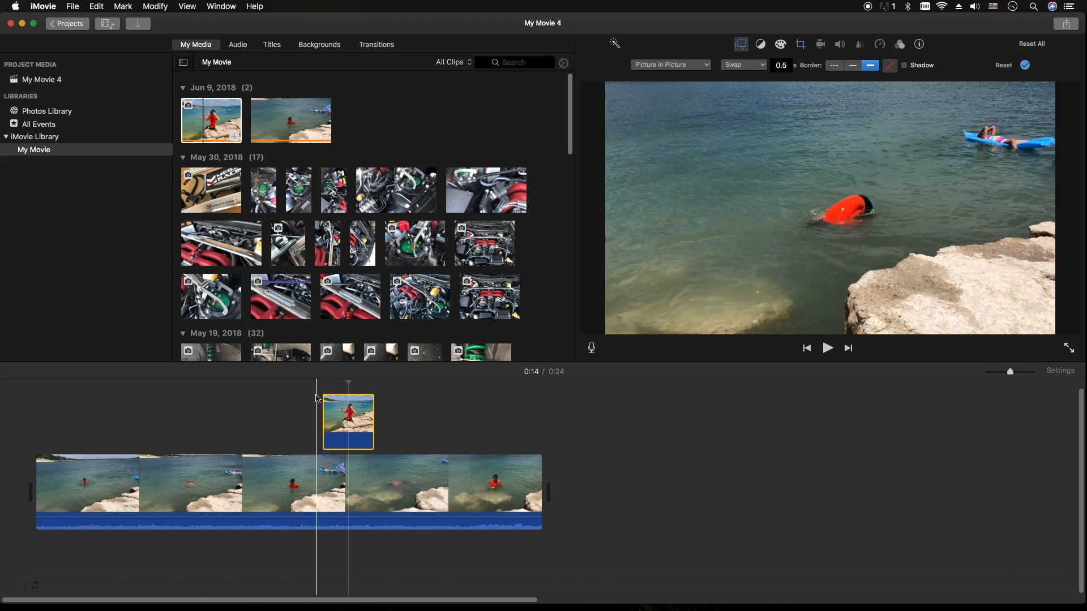
left_click(827, 348)
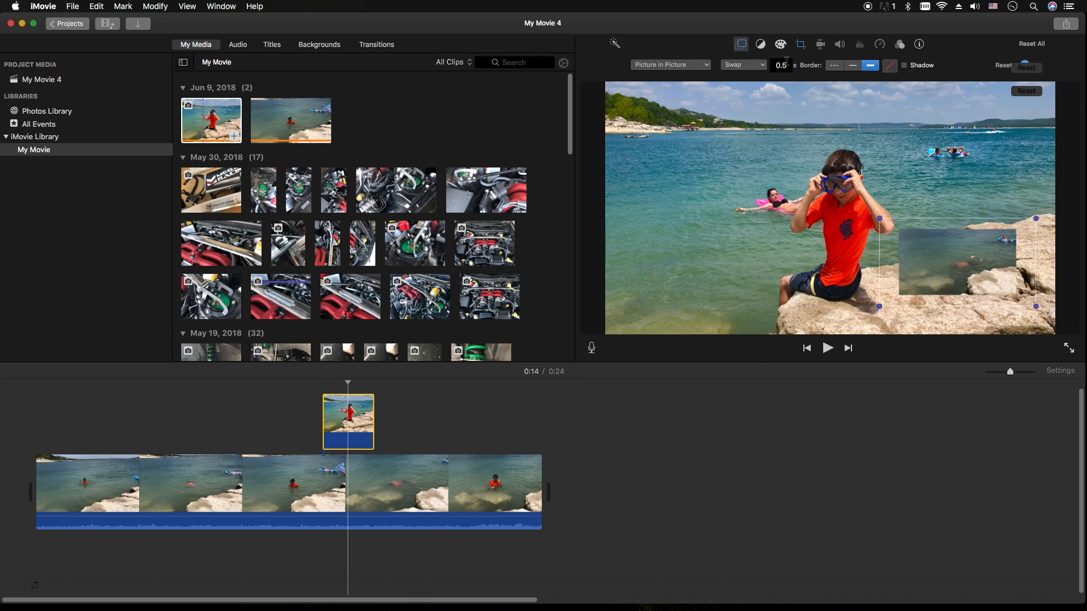
left_click(742, 64)
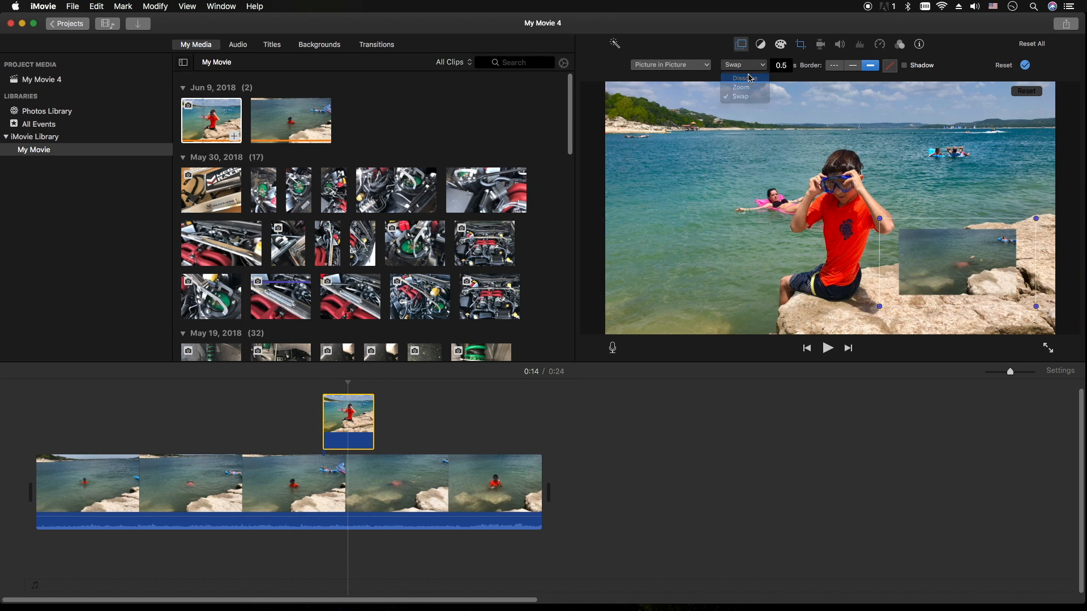
Step: Switch the picture-in-picture transition back from Swap to Dissolve
left_click(741, 77)
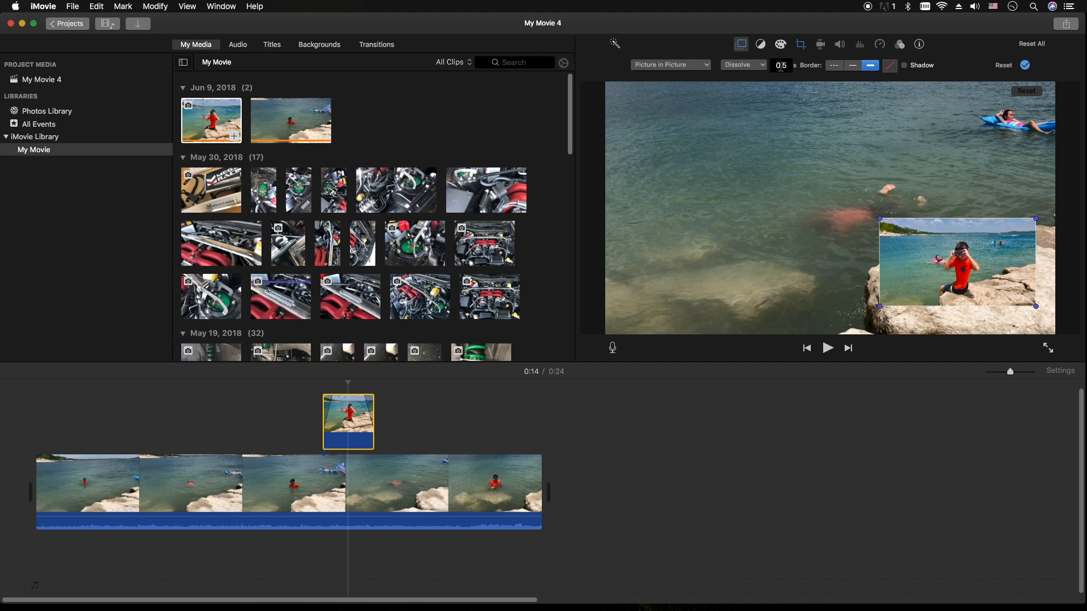
mouse_move(781, 65)
type("0.245")
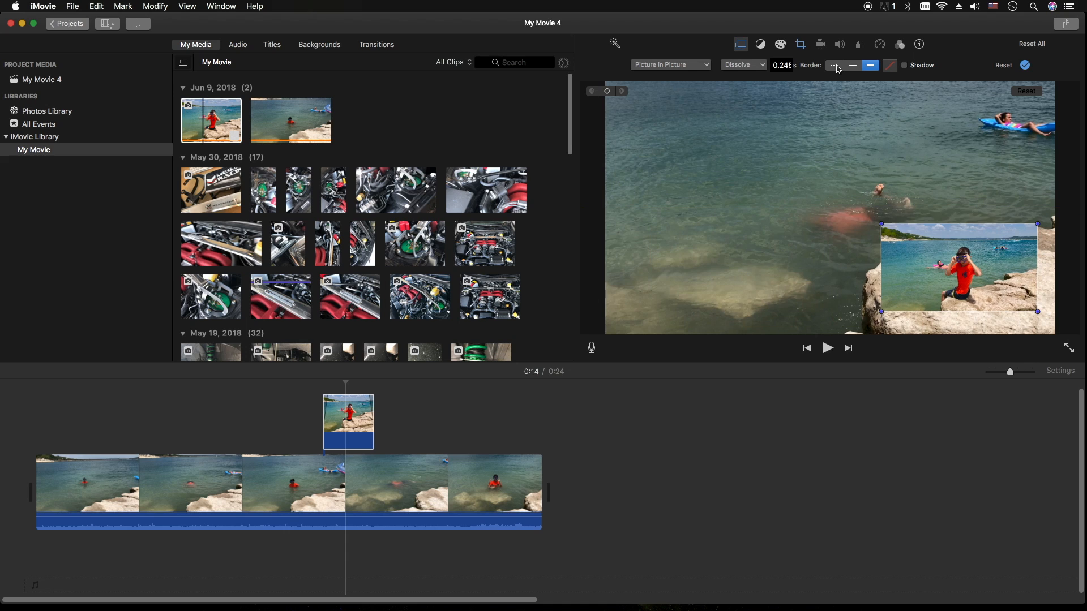
mouse_move(836, 65)
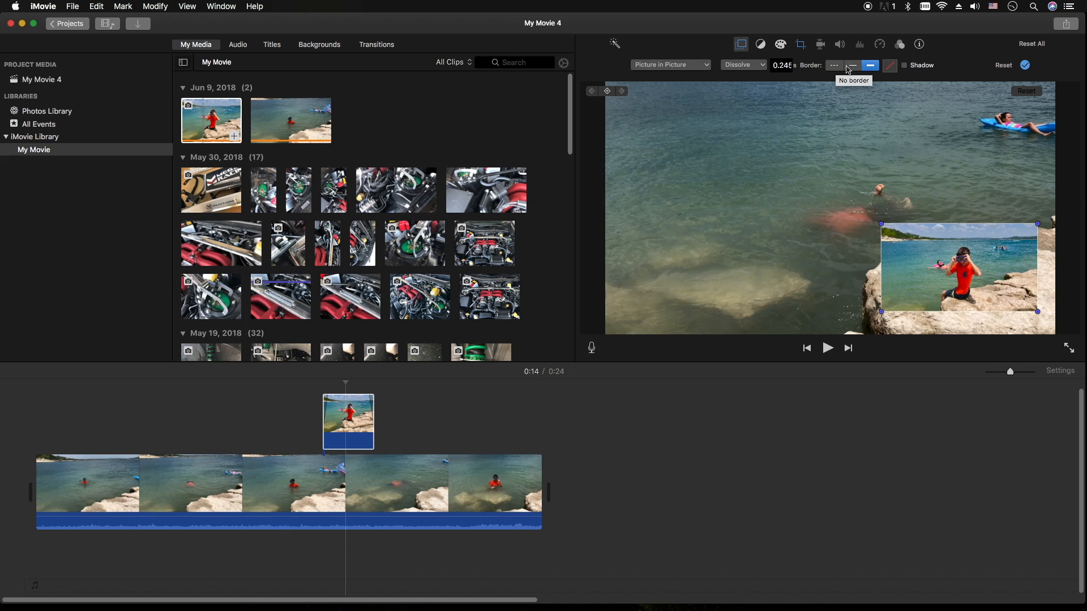
mouse_move(870, 65)
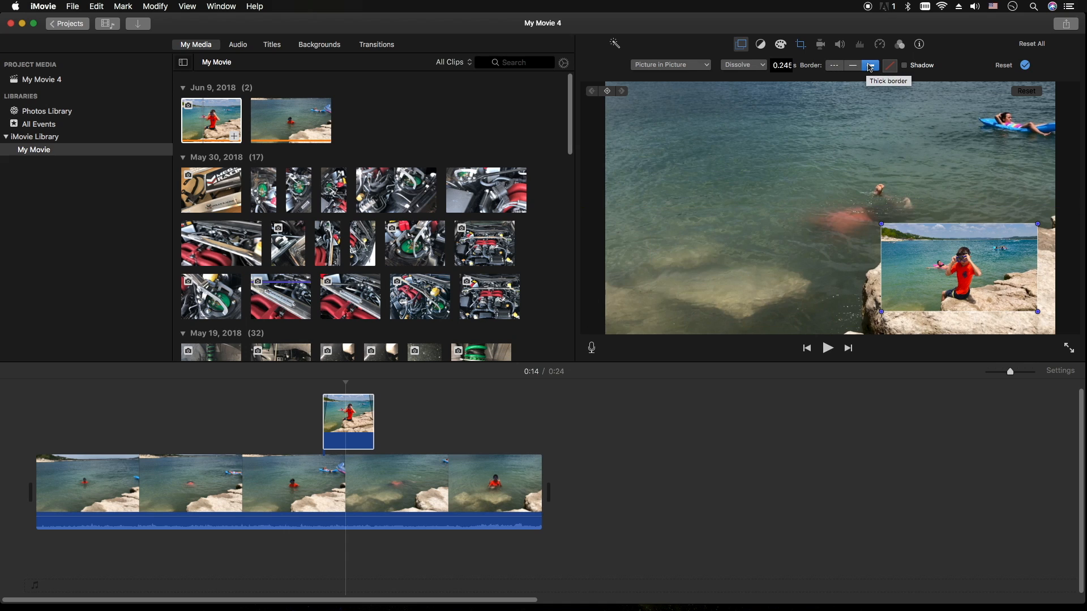
Step: Give the inset photo a thick Tangerine border and turn on Shadow
left_click(889, 65)
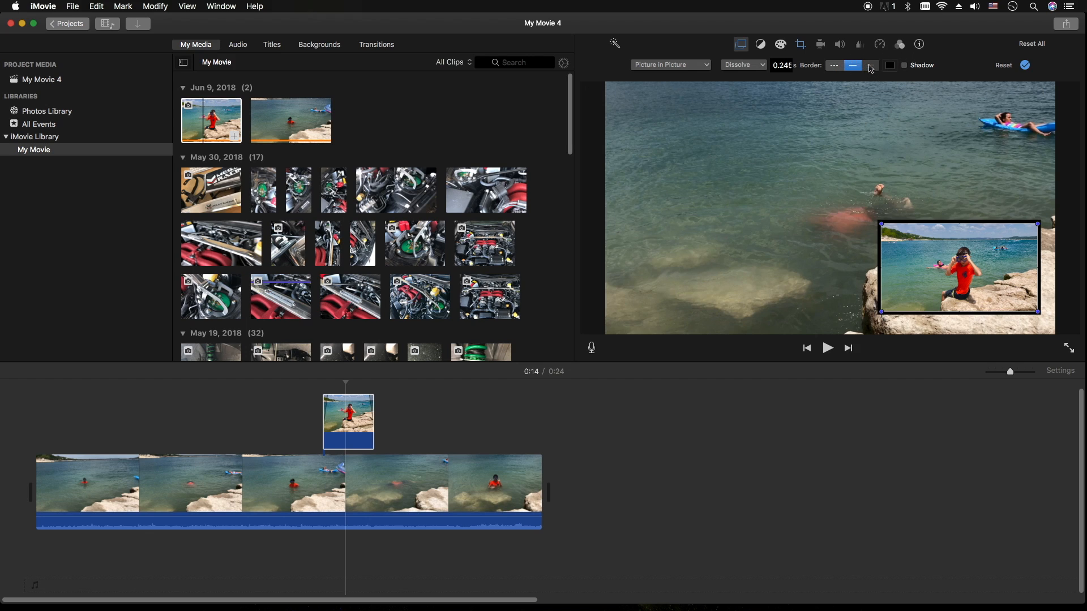
left_click(869, 65)
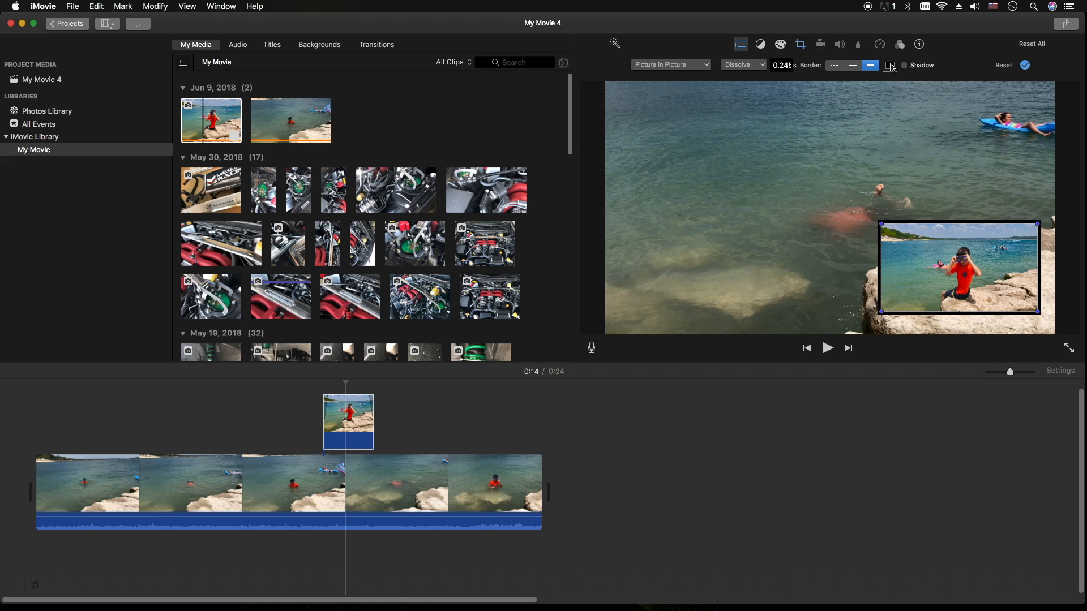
left_click(889, 65)
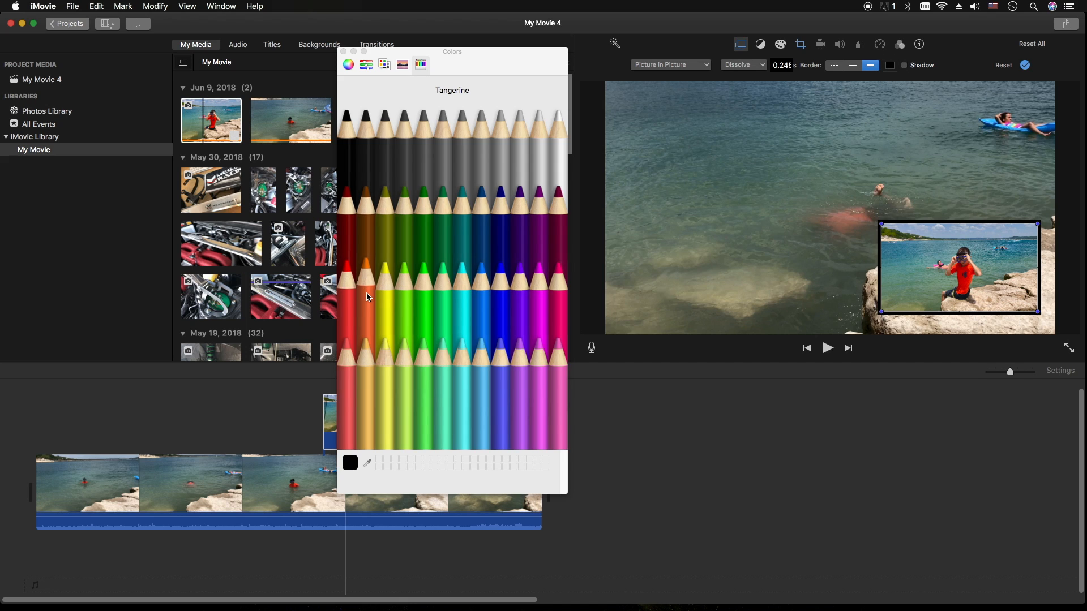
left_click(365, 284)
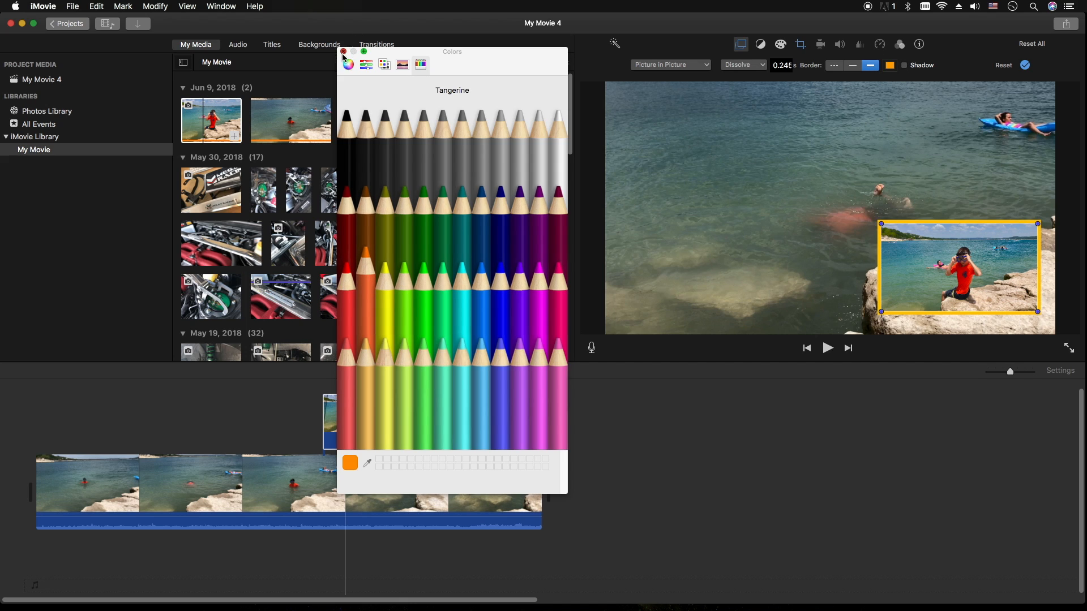
left_click(342, 51)
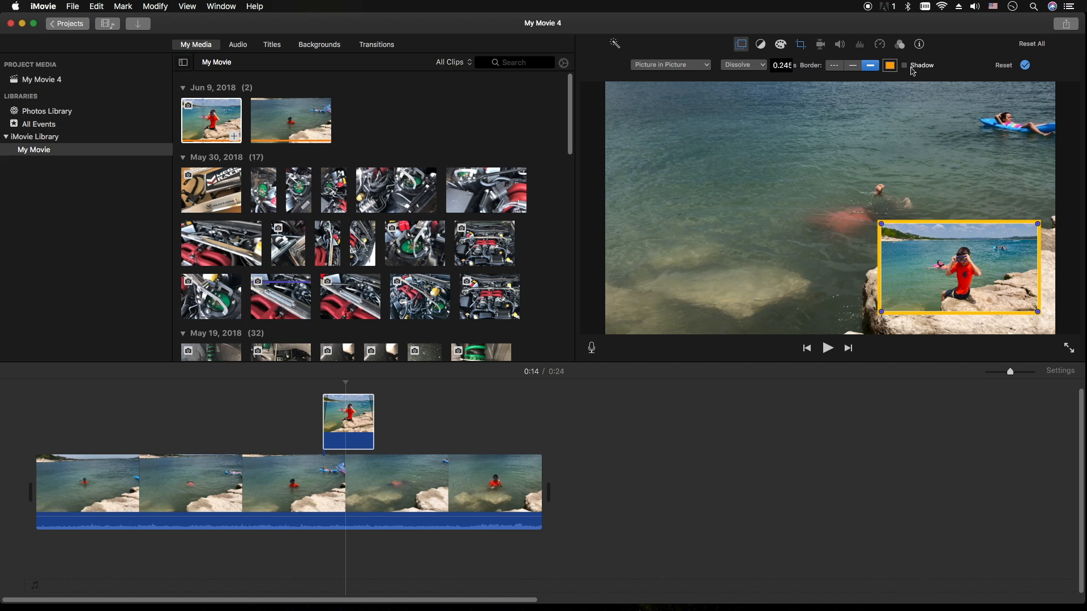
left_click(904, 65)
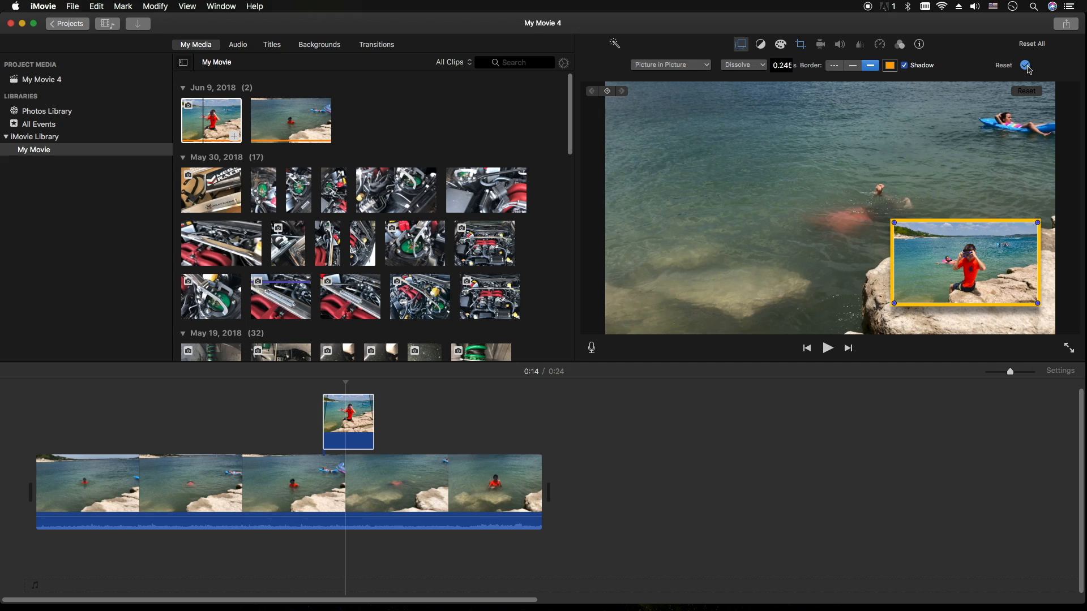
mouse_move(1025, 65)
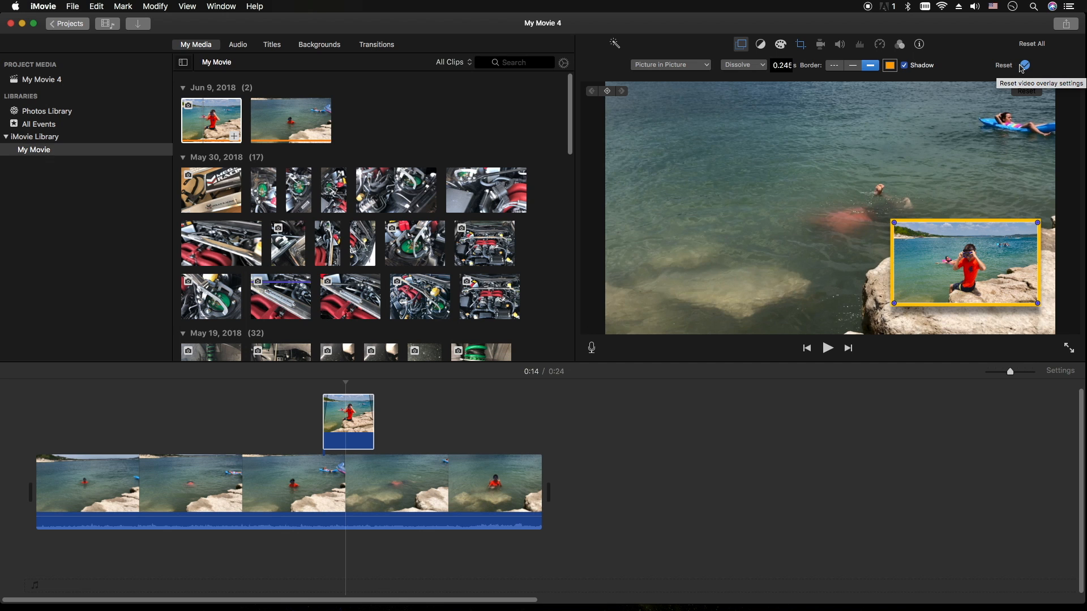
mouse_move(1028, 68)
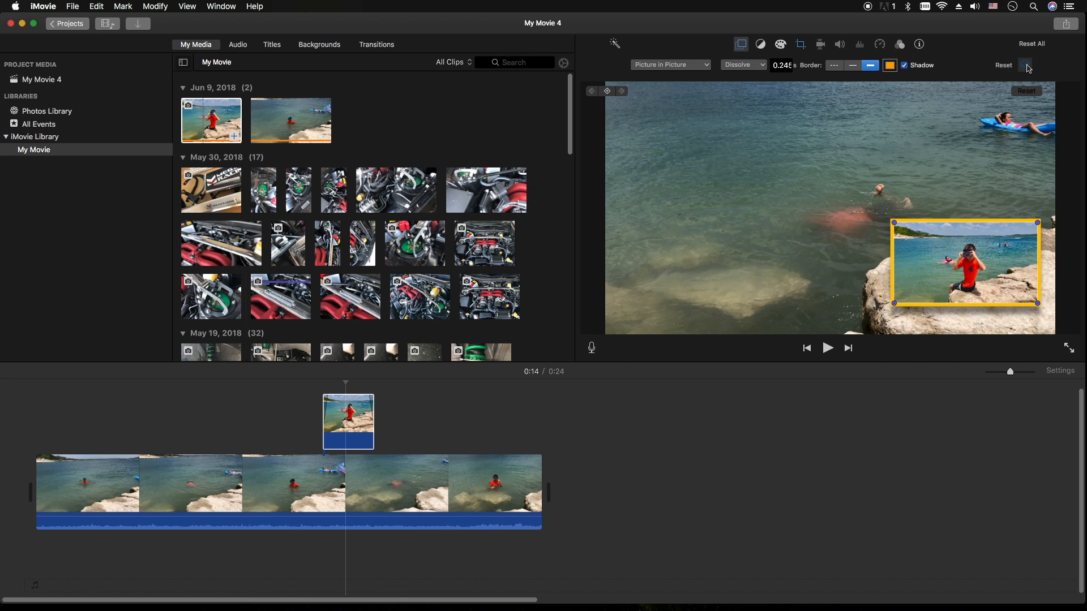
Step: Apply the bordered overlay settings and play back the timeline
left_click(827, 348)
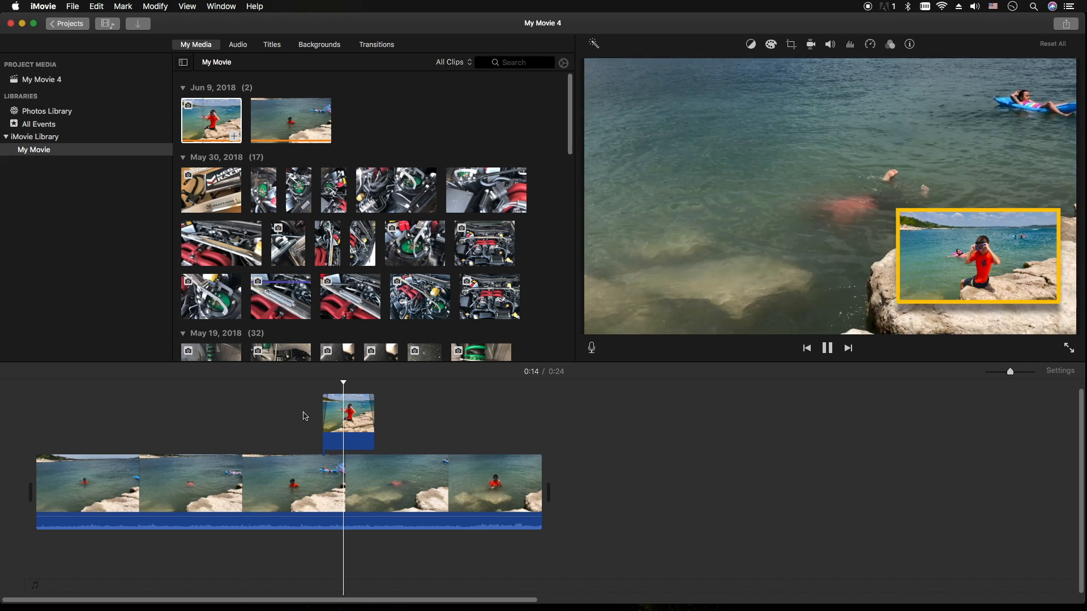
left_click(826, 348)
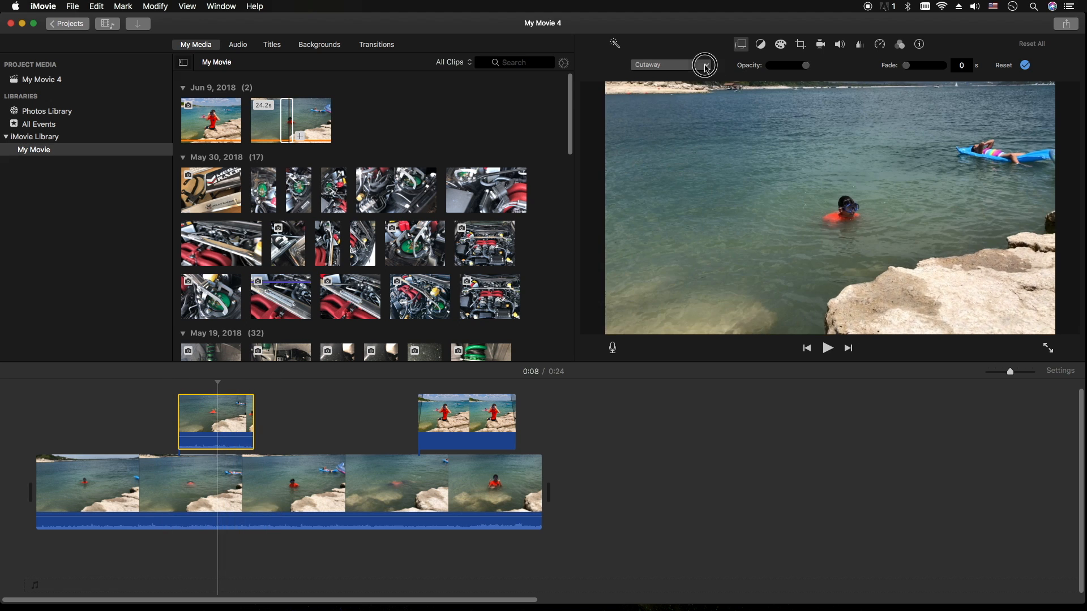
Step: Set the second lake clip to Picture in Picture, preview it, and return the playhead
left_click(704, 65)
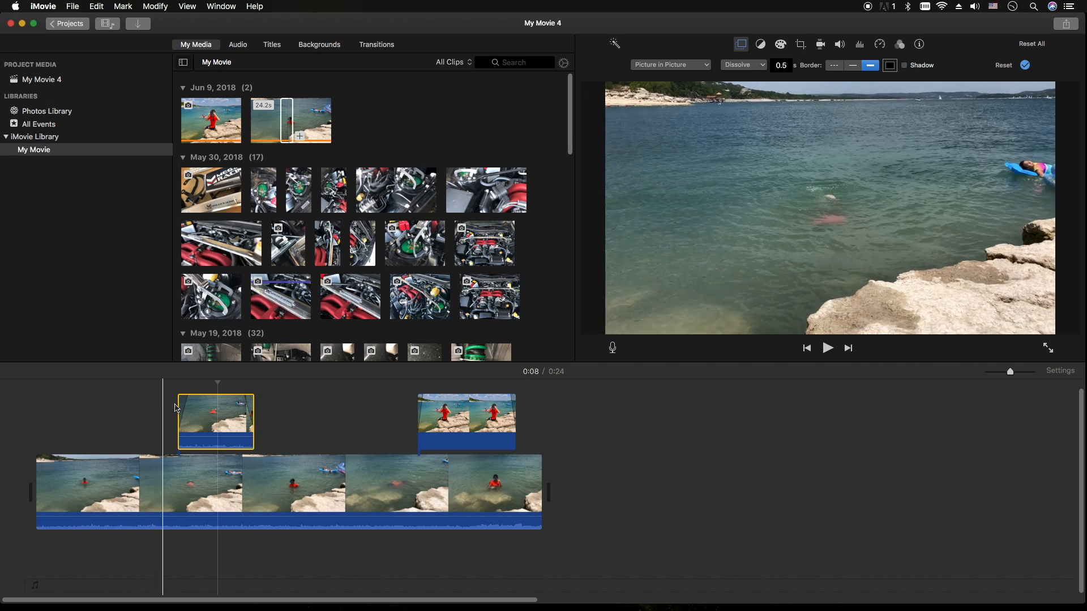
left_click(827, 348)
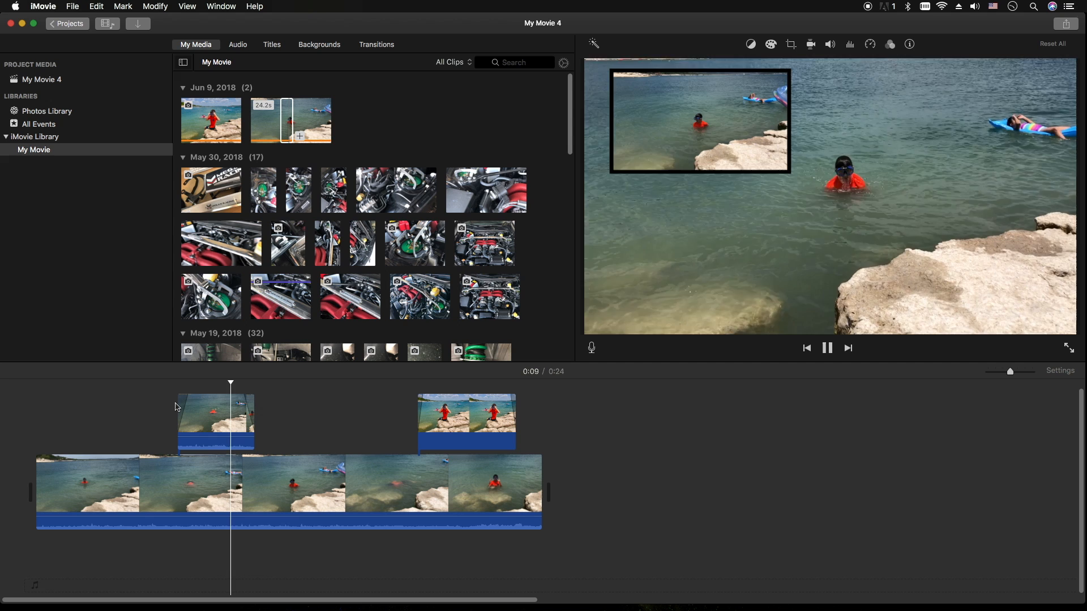
left_click(826, 348)
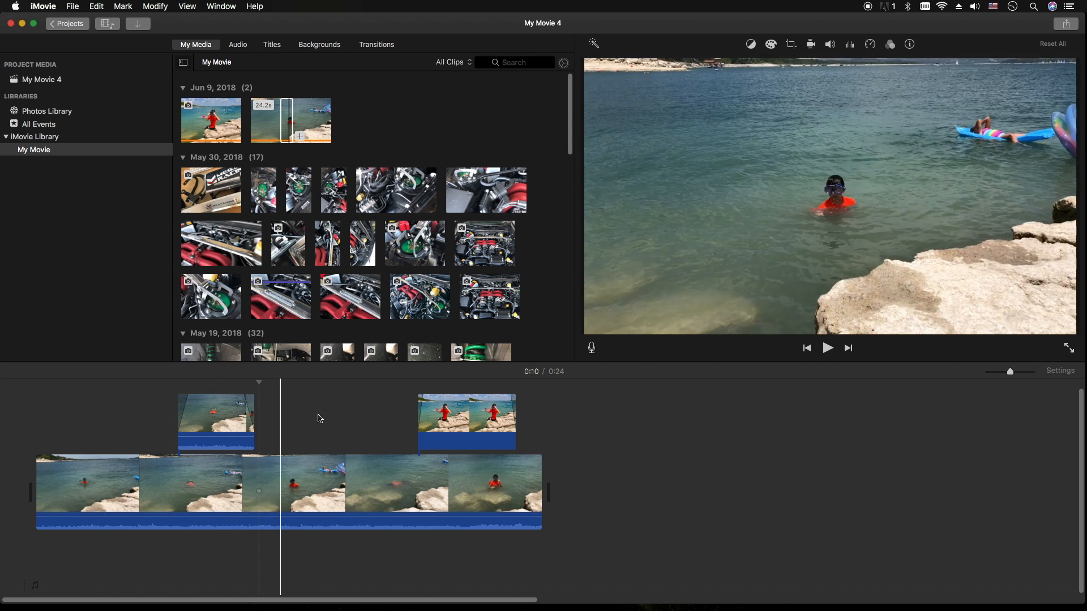
left_click(466, 414)
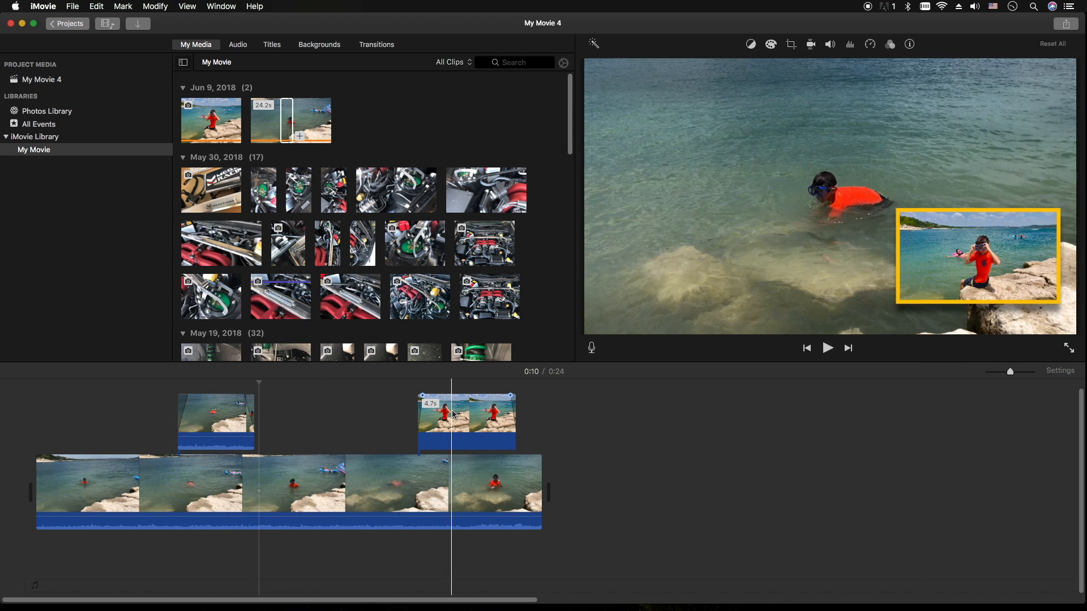
mouse_move(454, 415)
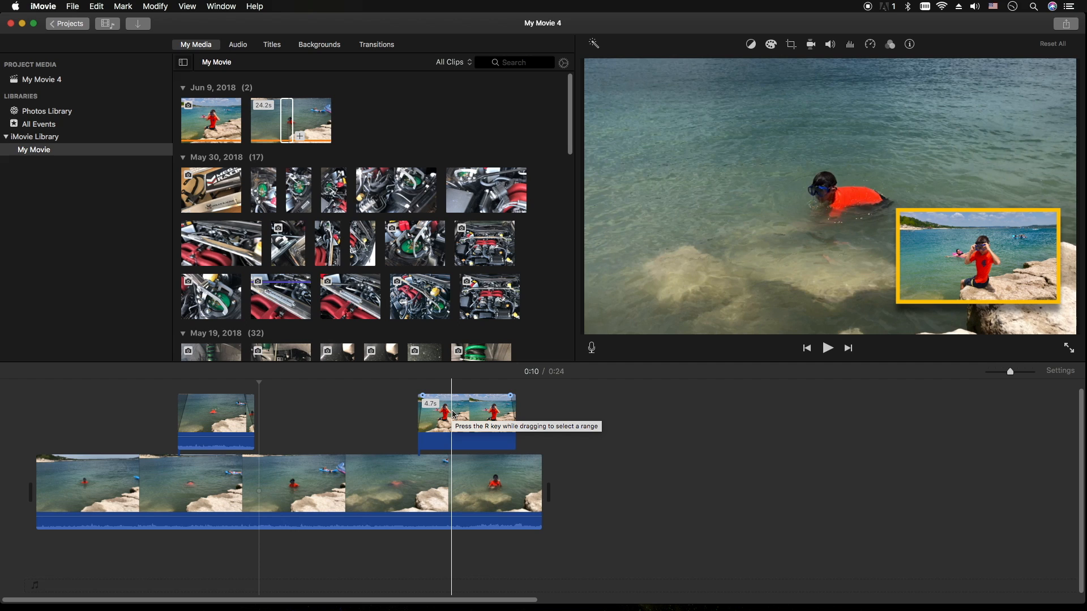
left_click(160, 491)
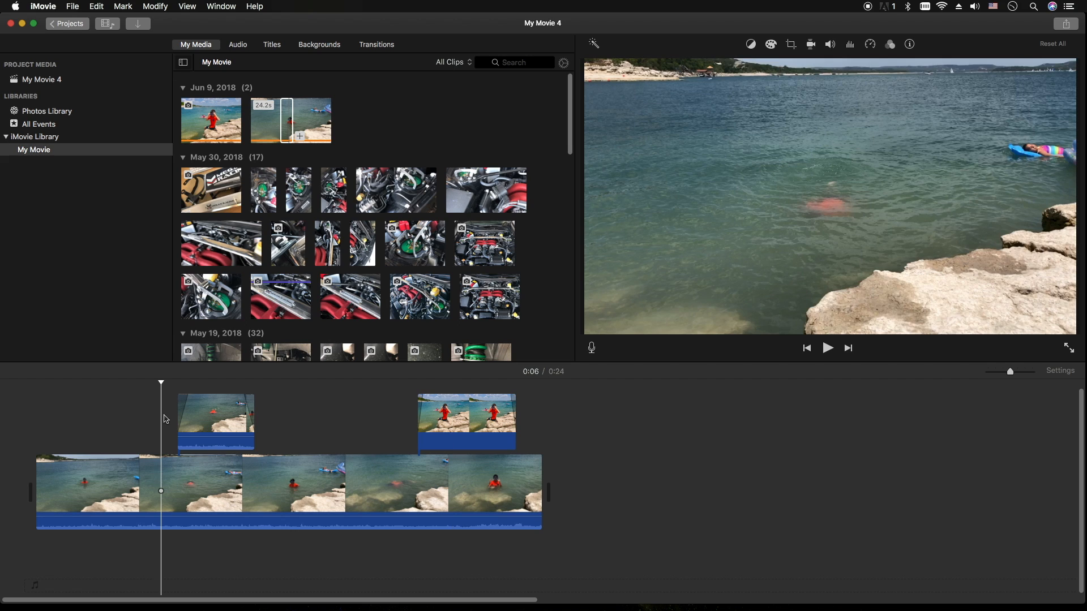